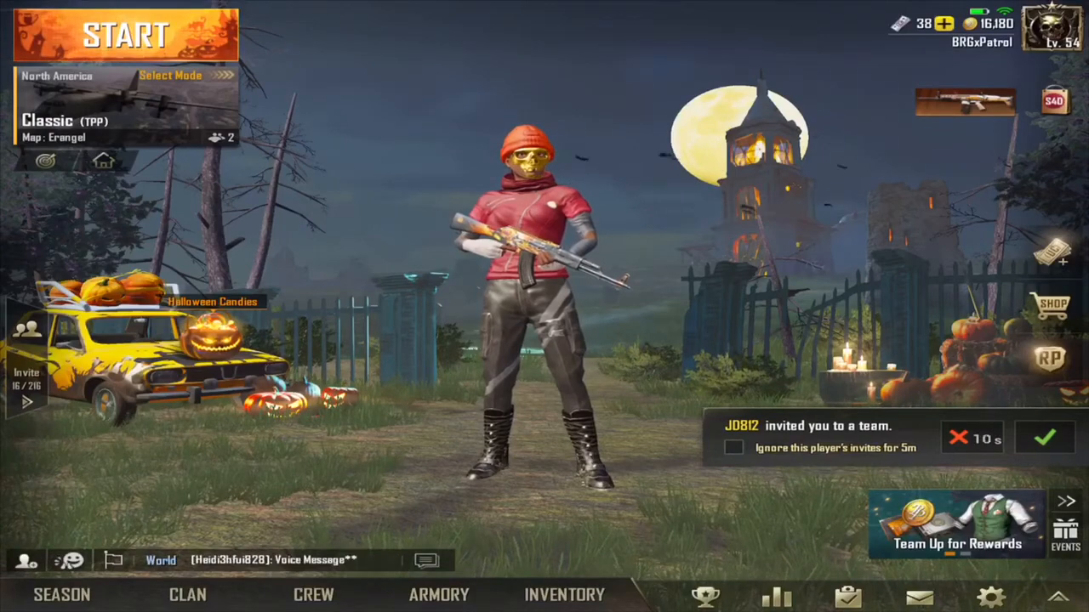
Enter the game Settings from the lobby gear icon
{"action": "left_click", "coordinate": [990, 595]}
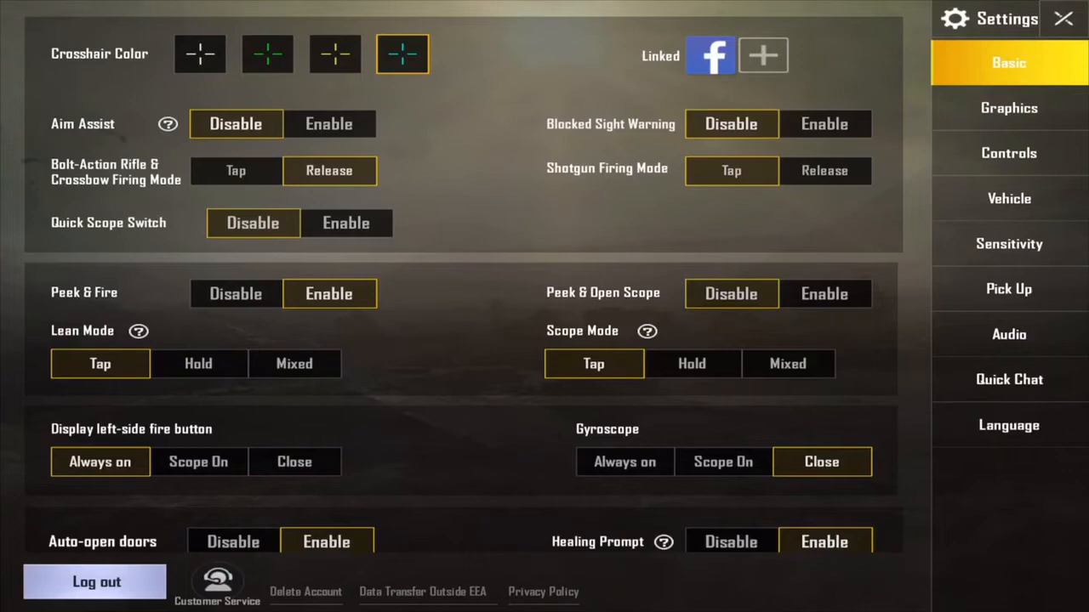
Switch to Controls settings and launch the HUD layout customization editor
{"action": "left_click", "coordinate": [1009, 153]}
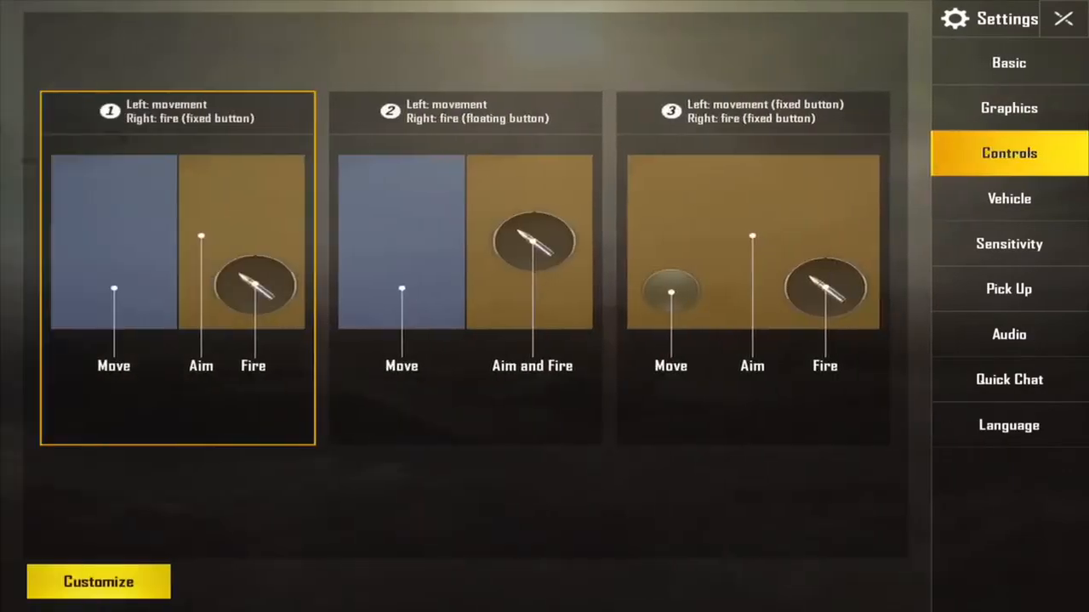
{"action": "left_click", "coordinate": [99, 582]}
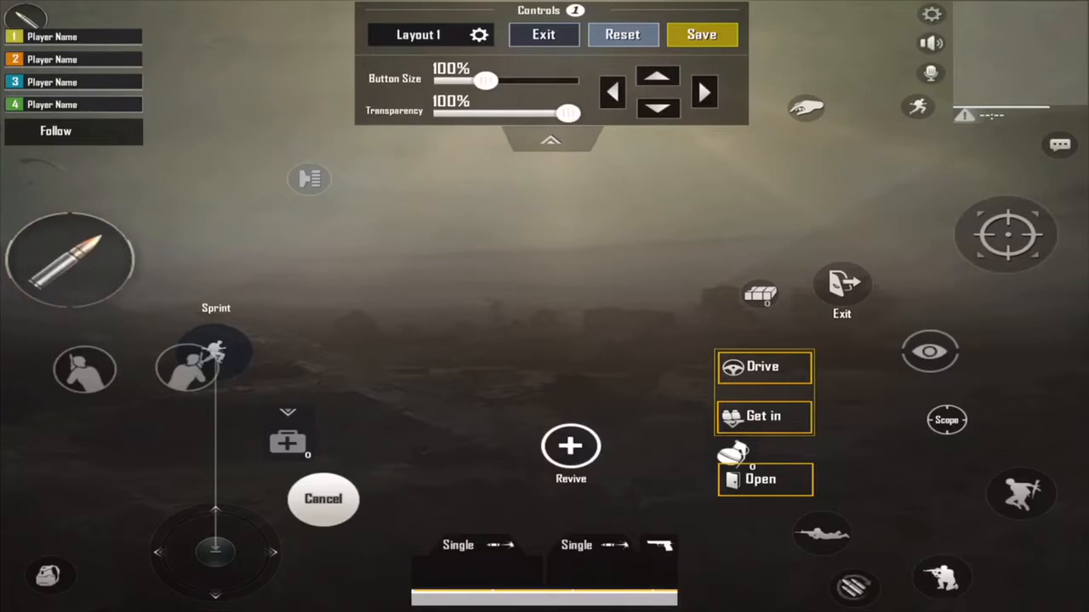
Raise Button Size for the Drive/Get in buttons and bring the fire button to 156%
{"action": "left_click_drag", "start_coordinate": [486, 80], "coordinate": [476, 80]}
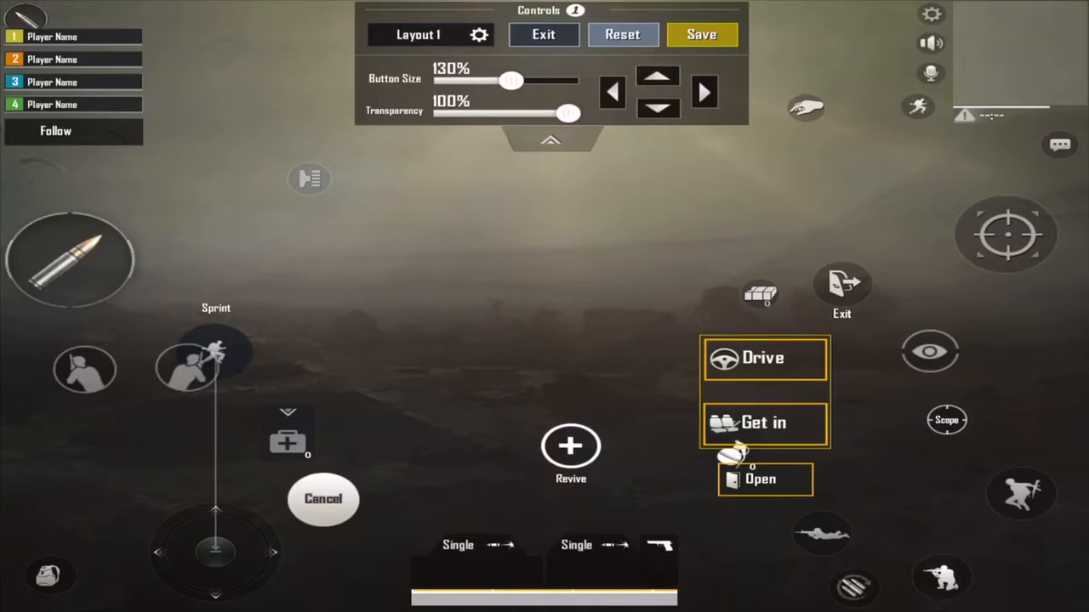
{"action": "left_click_drag", "start_coordinate": [510, 80], "coordinate": [530, 80]}
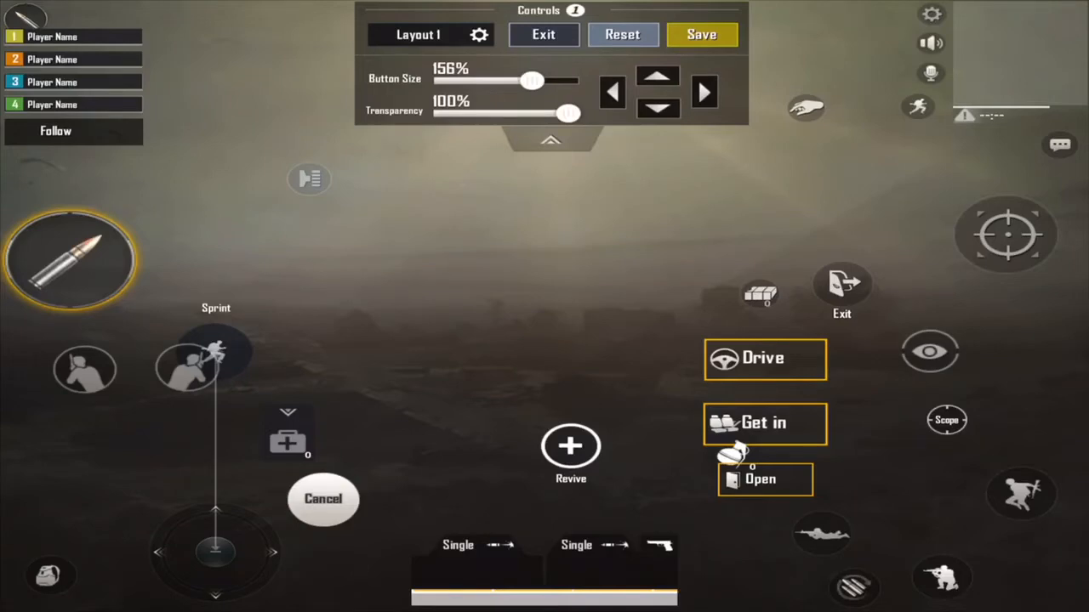
Enlarge the aim, stance and fire buttons (fire at 160%), then save the layout
{"action": "left_click_drag", "start_coordinate": [531, 80], "coordinate": [548, 80]}
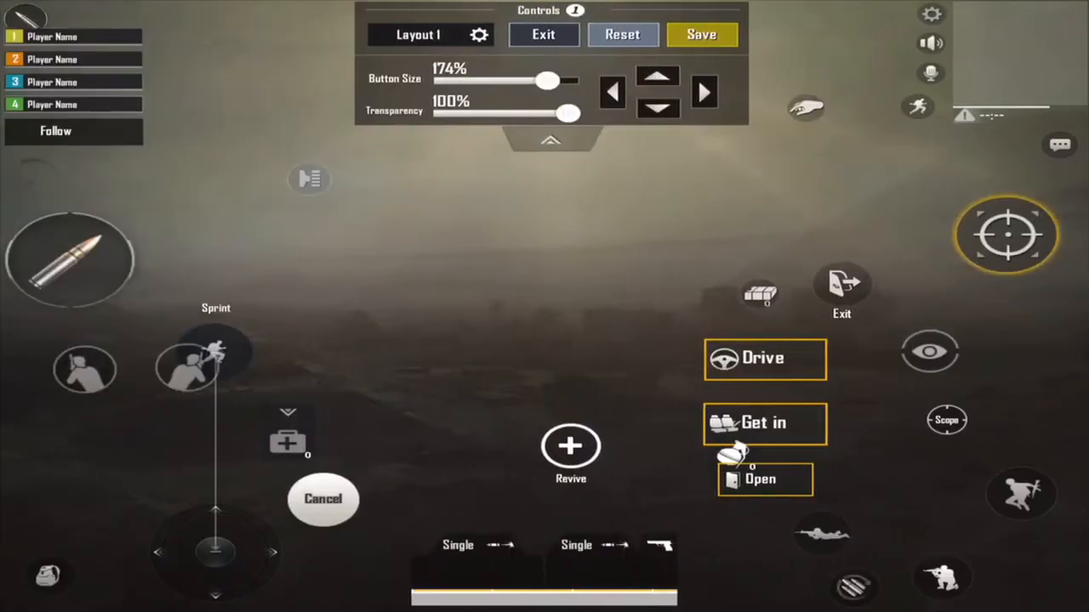
{"action": "left_click_drag", "start_coordinate": [546, 80], "coordinate": [514, 80]}
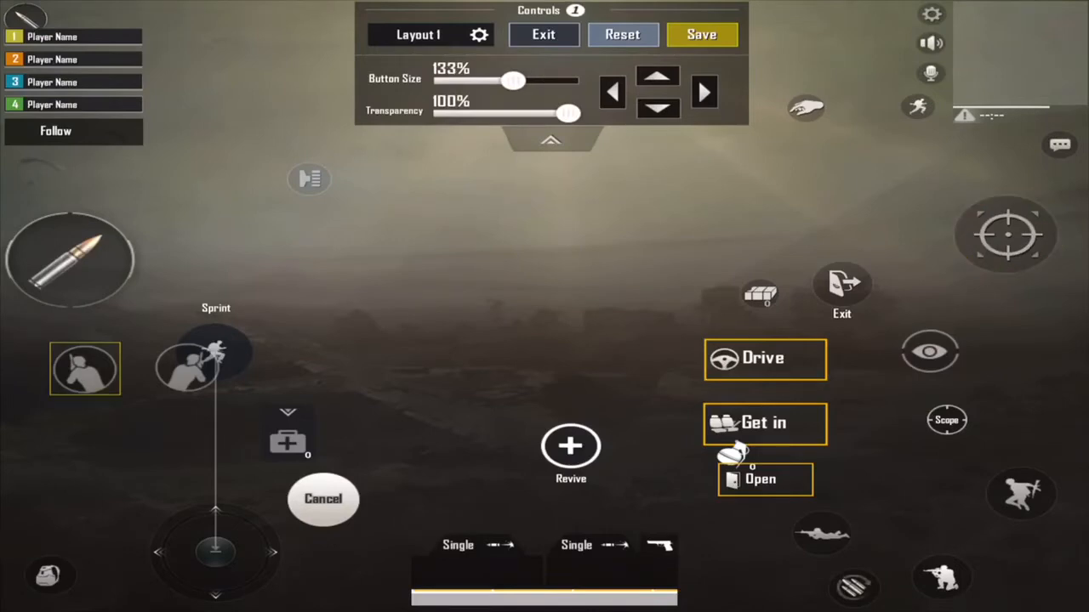
{"action": "left_click", "coordinate": [187, 367]}
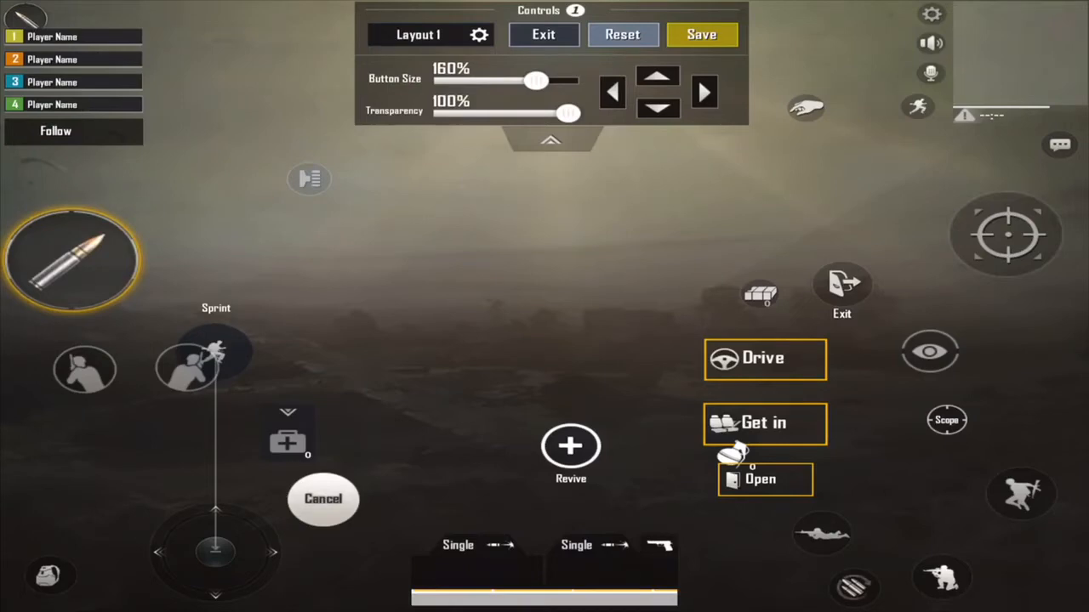
{"action": "left_click", "coordinate": [701, 34]}
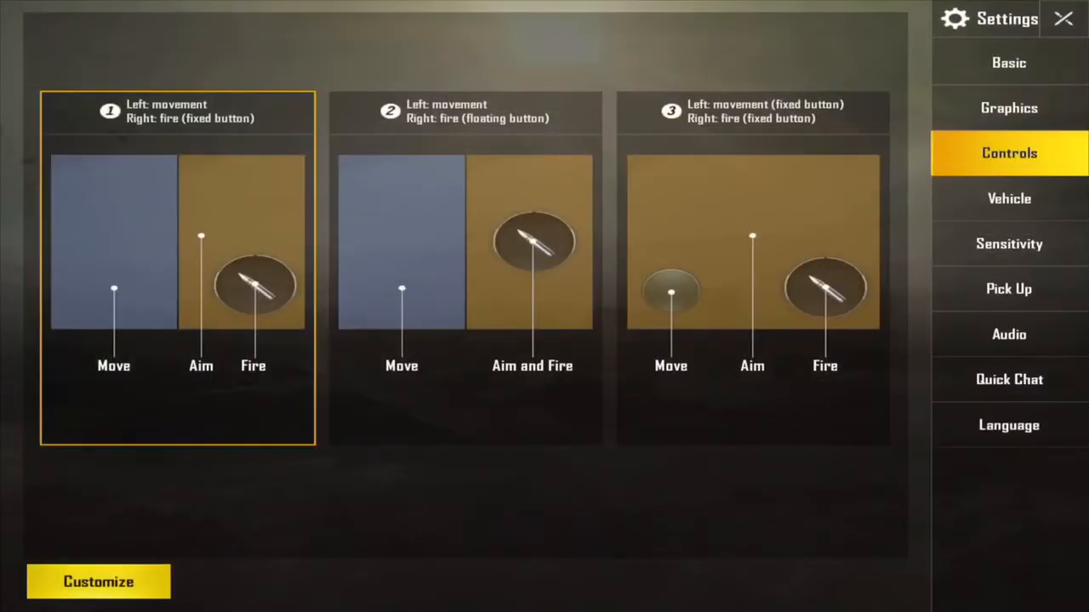
Set vehicle Music to Disable with Single Joystick control, then move to Sensitivity settings
{"action": "left_click", "coordinate": [1007, 197]}
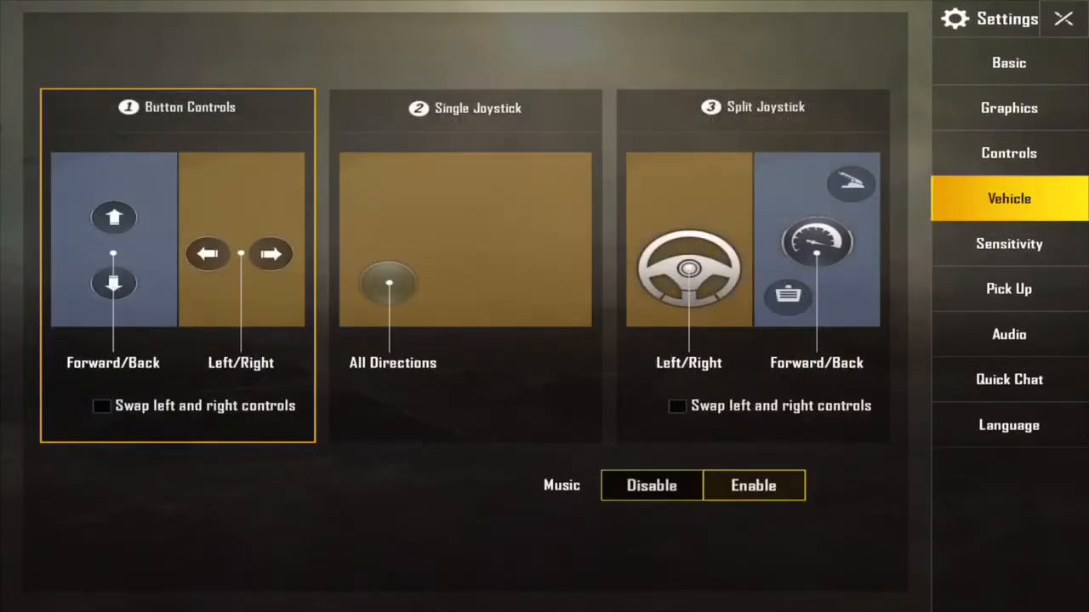
{"action": "left_click", "coordinate": [652, 485]}
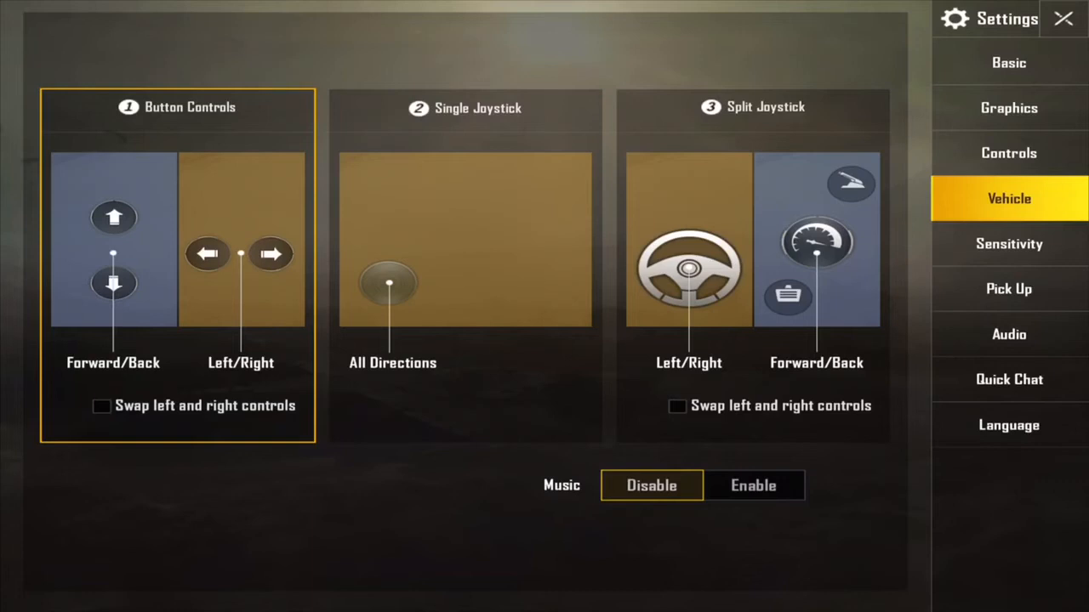
{"action": "left_click", "coordinate": [465, 256]}
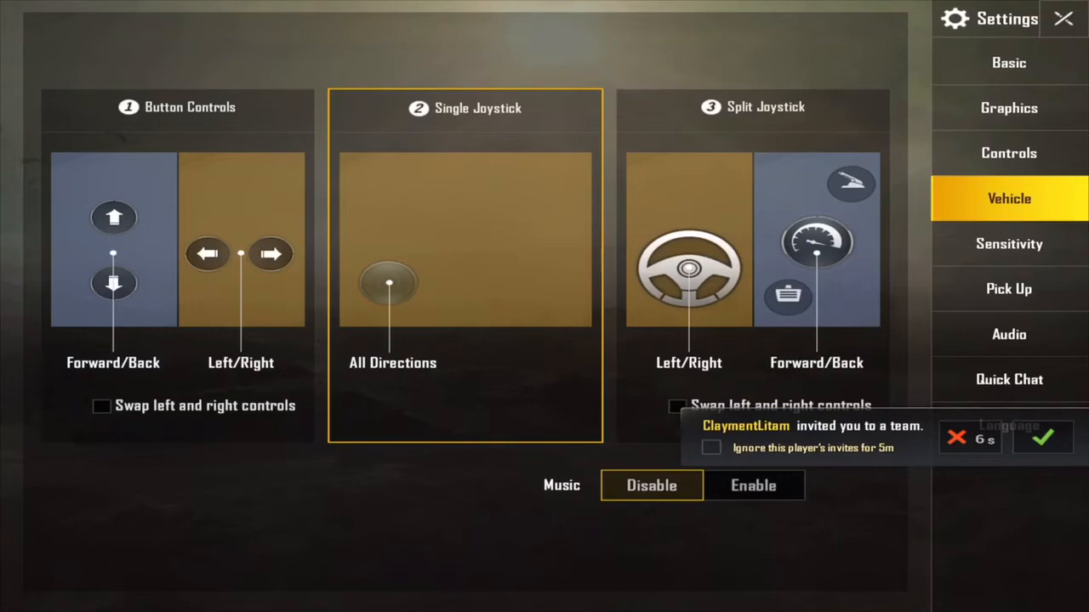
{"action": "left_click", "coordinate": [177, 269]}
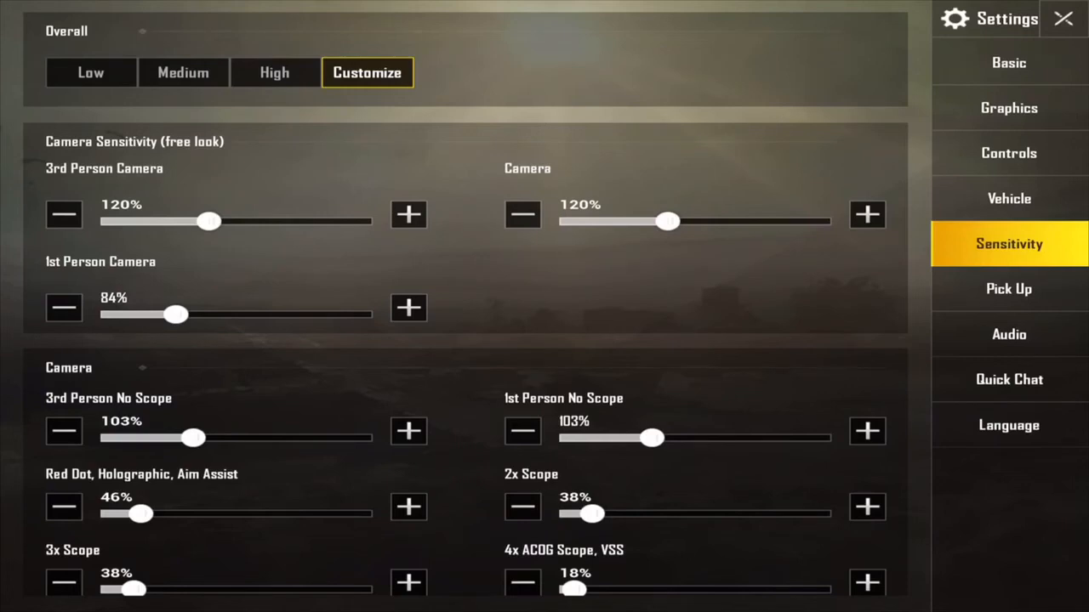
{"action": "scroll", "scroll_direction": "down", "scroll_amount": 3}
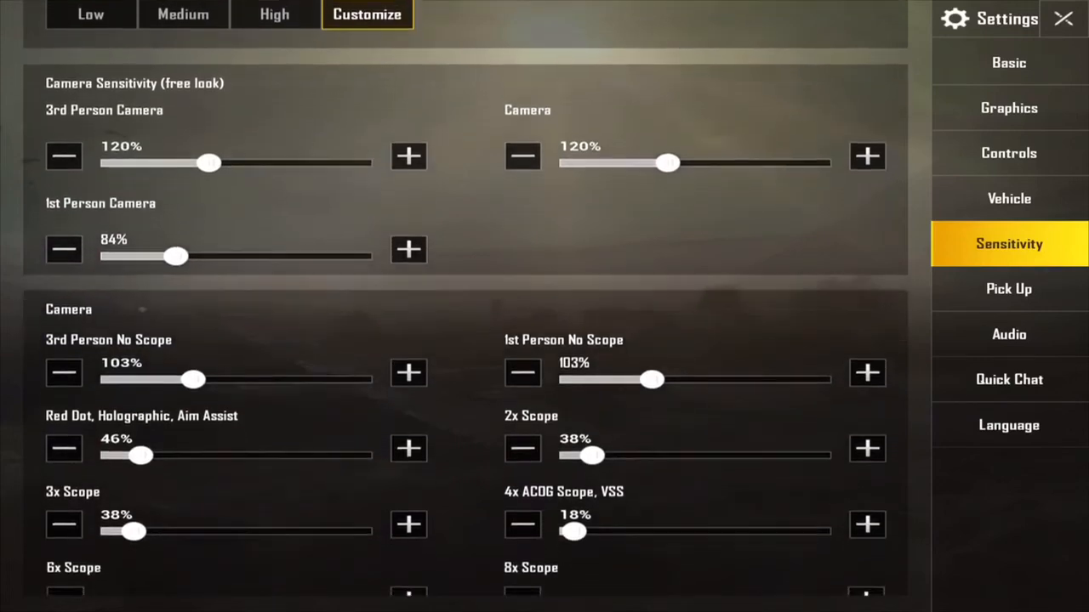
{"action": "scroll", "scroll_direction": "down", "scroll_amount": 3}
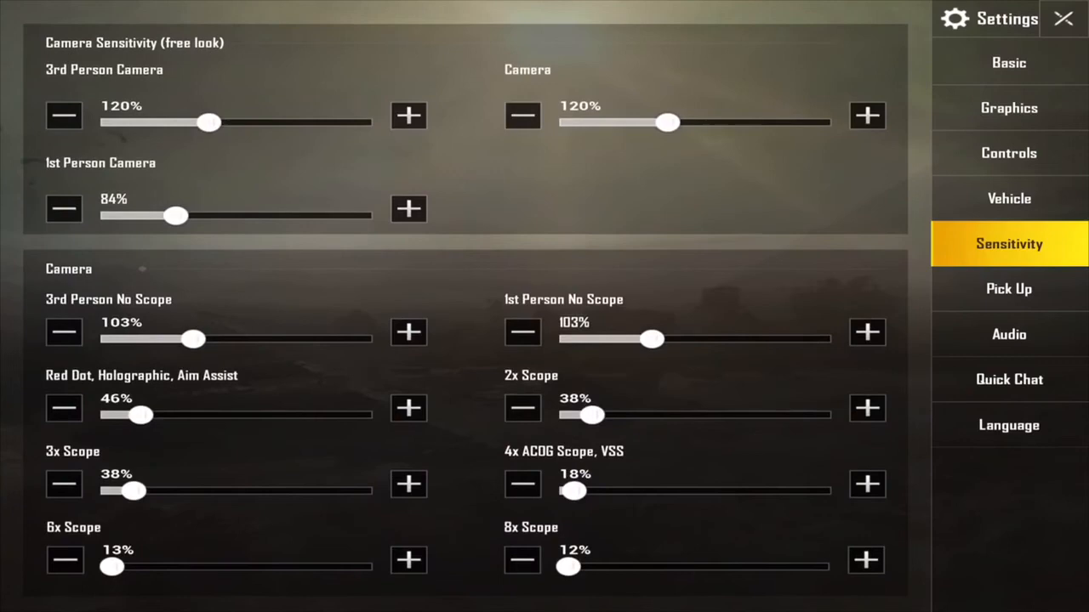
{"action": "scroll", "scroll_direction": "down", "scroll_amount": 3}
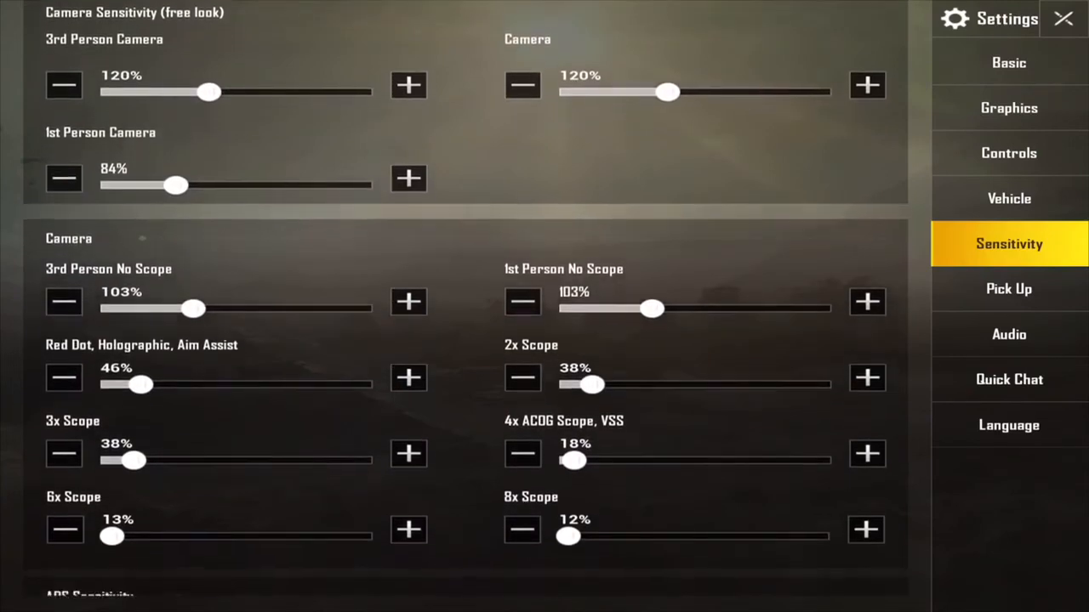
{"action": "scroll", "scroll_direction": "down", "scroll_amount": 3}
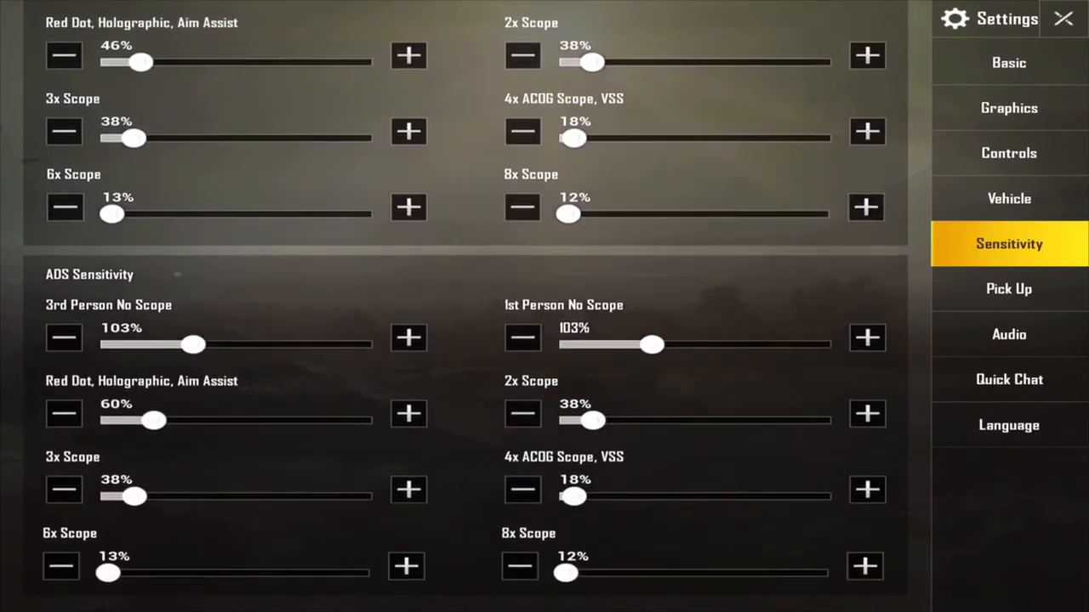
{"action": "scroll", "scroll_direction": "down", "scroll_amount": 3}
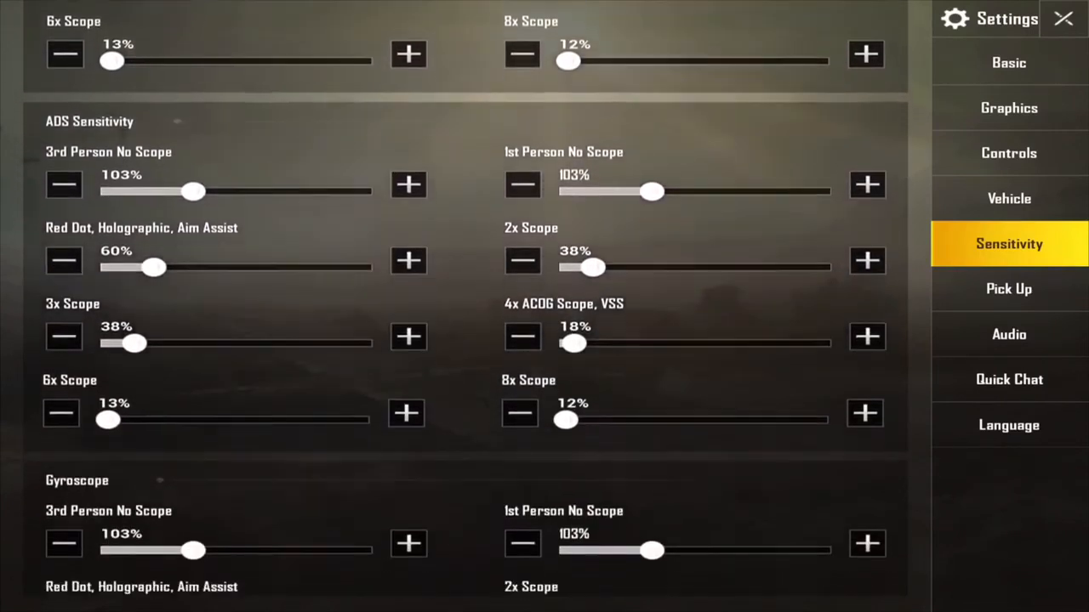
{"action": "scroll", "scroll_direction": "down", "scroll_amount": 3}
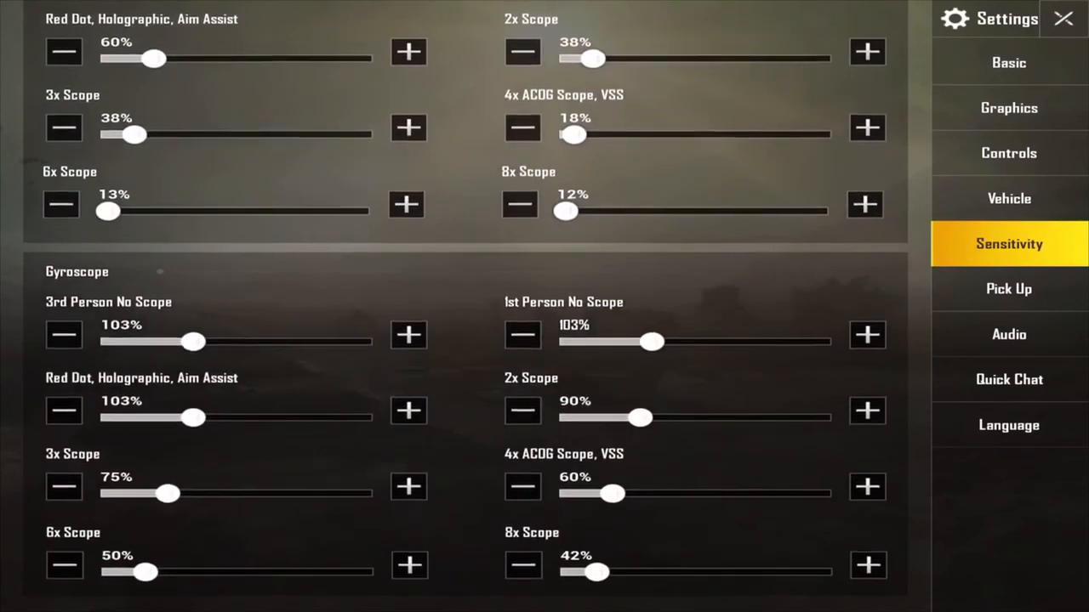